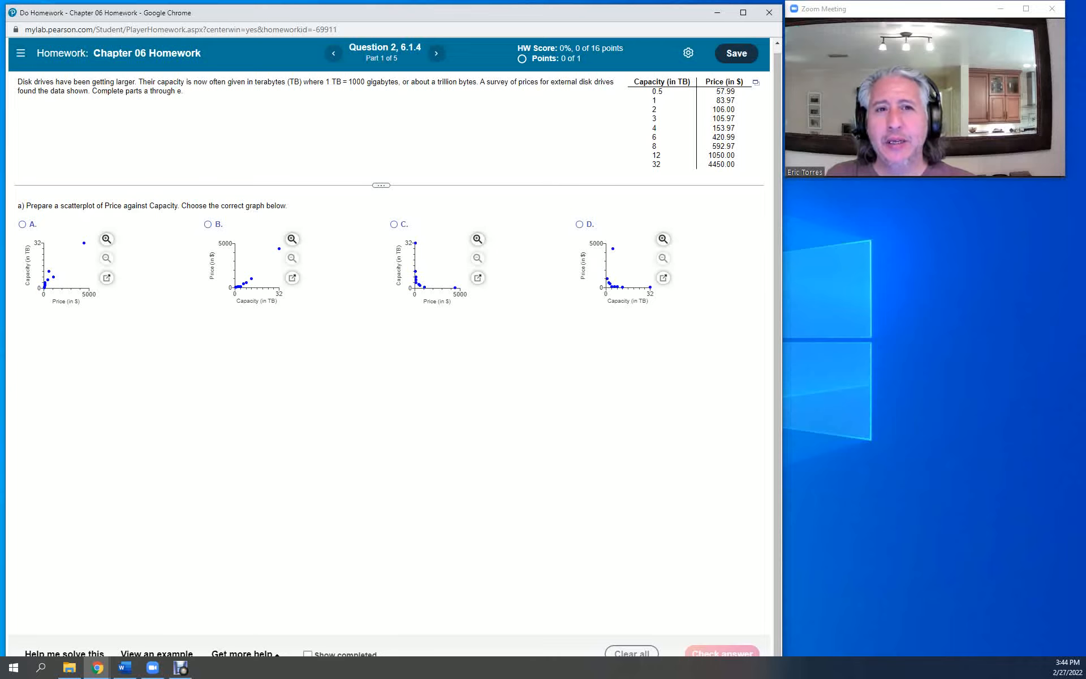
mouse_move(756, 81)
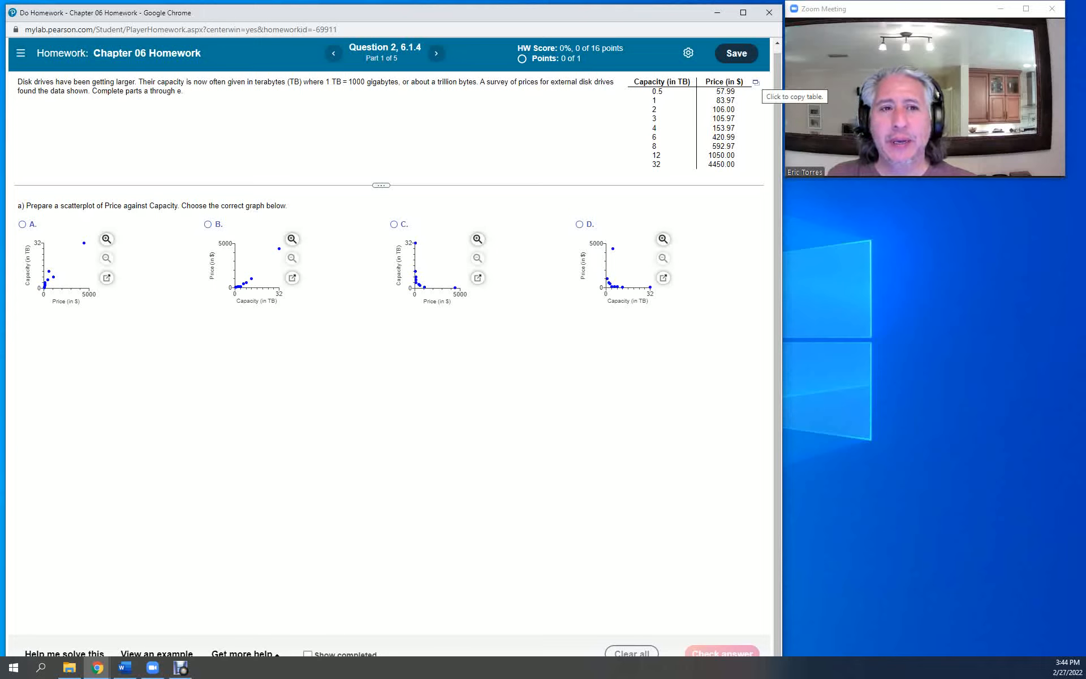
Show the export options for the disk drive Capacity and Price data table
left_click(755, 82)
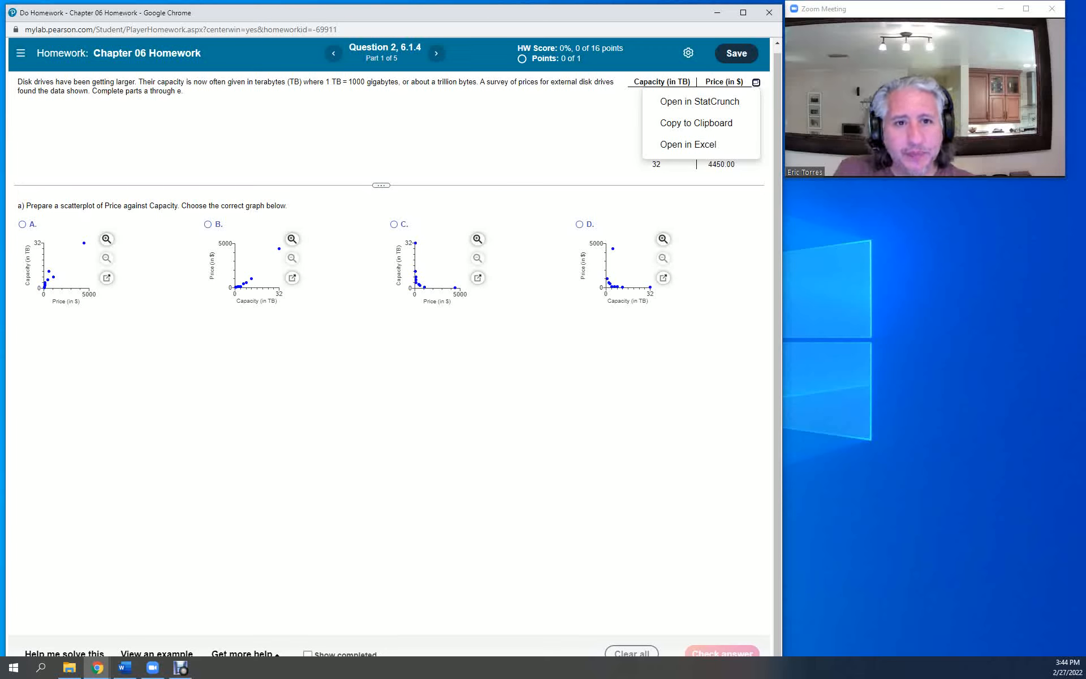
mouse_move(700, 101)
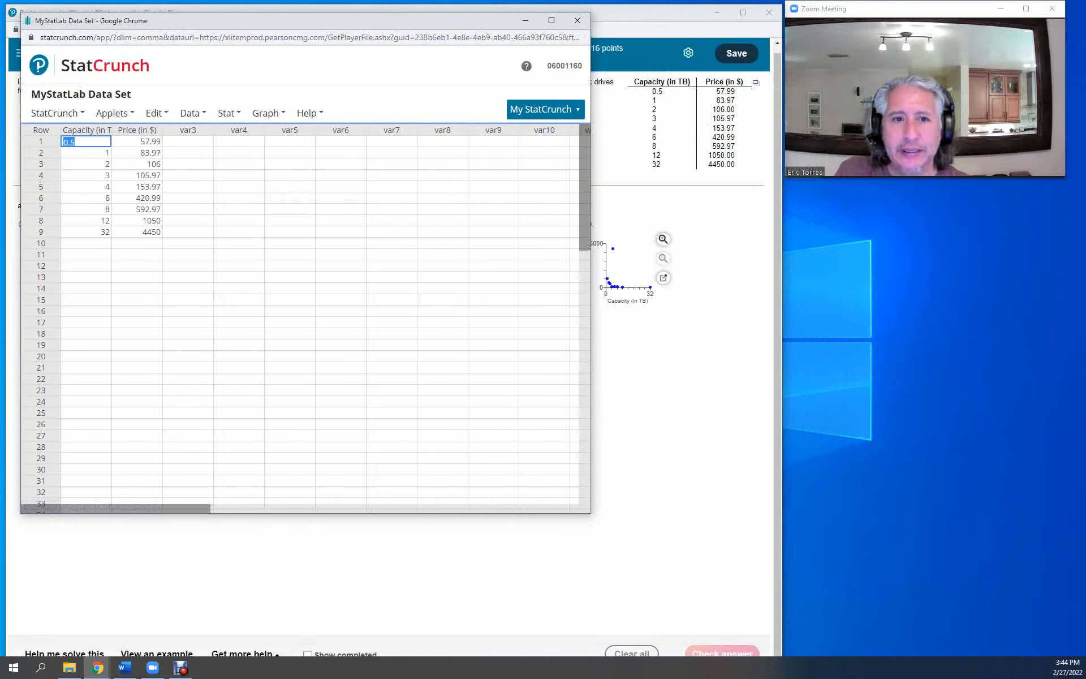
Deselect the Capacity cell and bring up the Graph menu's list of graph types
left_click(188, 345)
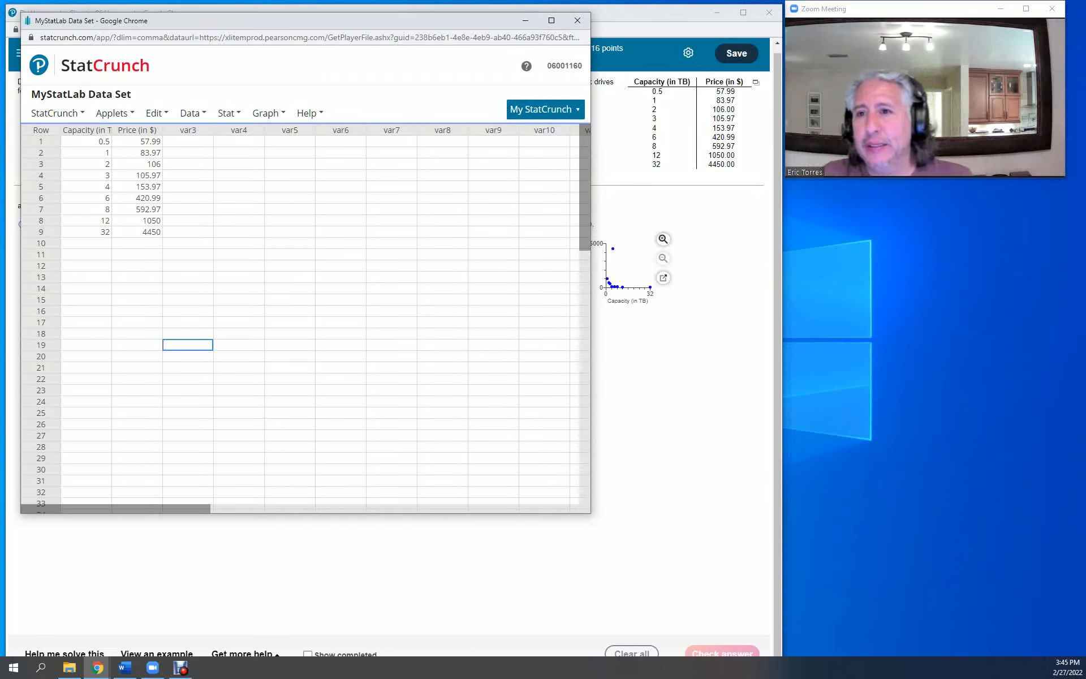
left_click(266, 112)
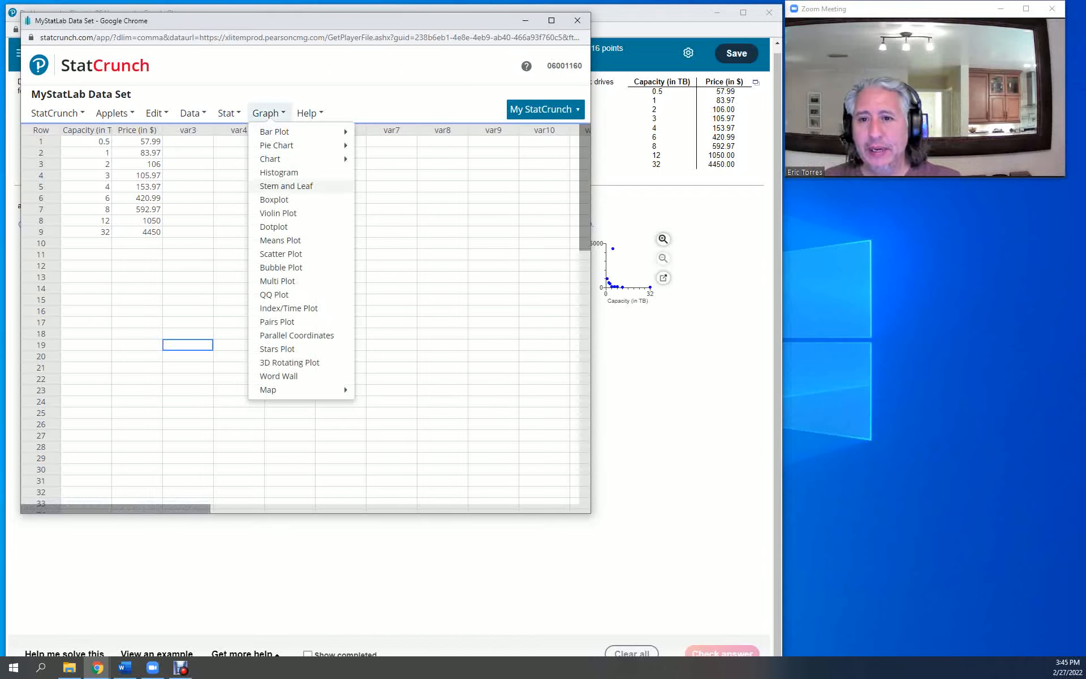
mouse_move(280, 254)
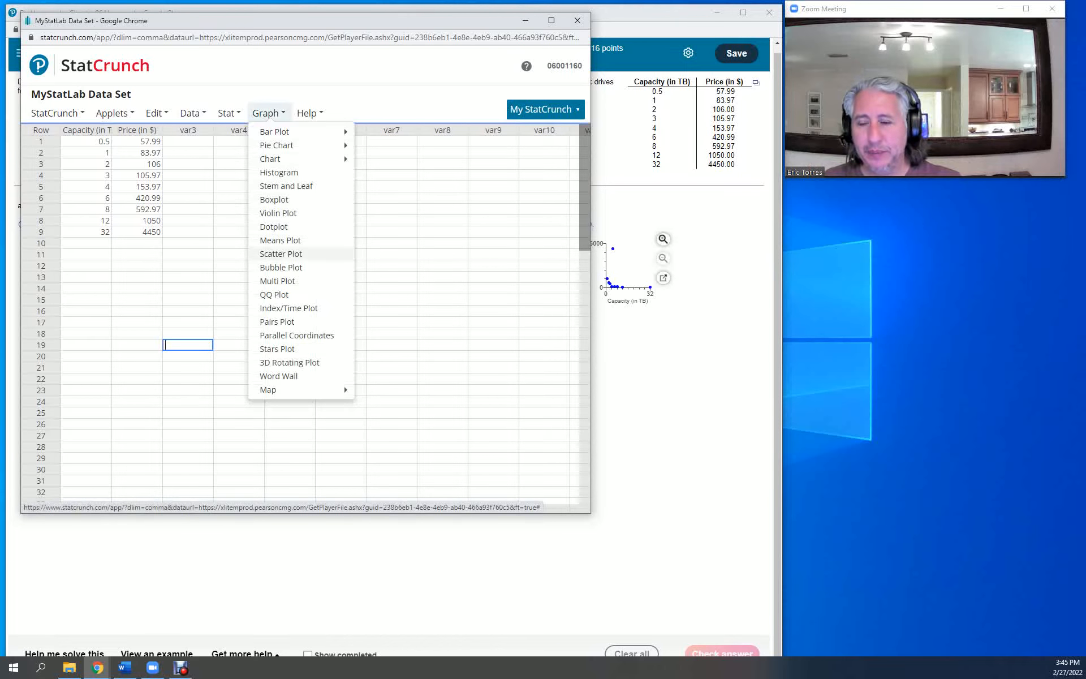
Start a scatter plot with Capacity (in TB) as X and Price (in $) as Y
left_click(281, 253)
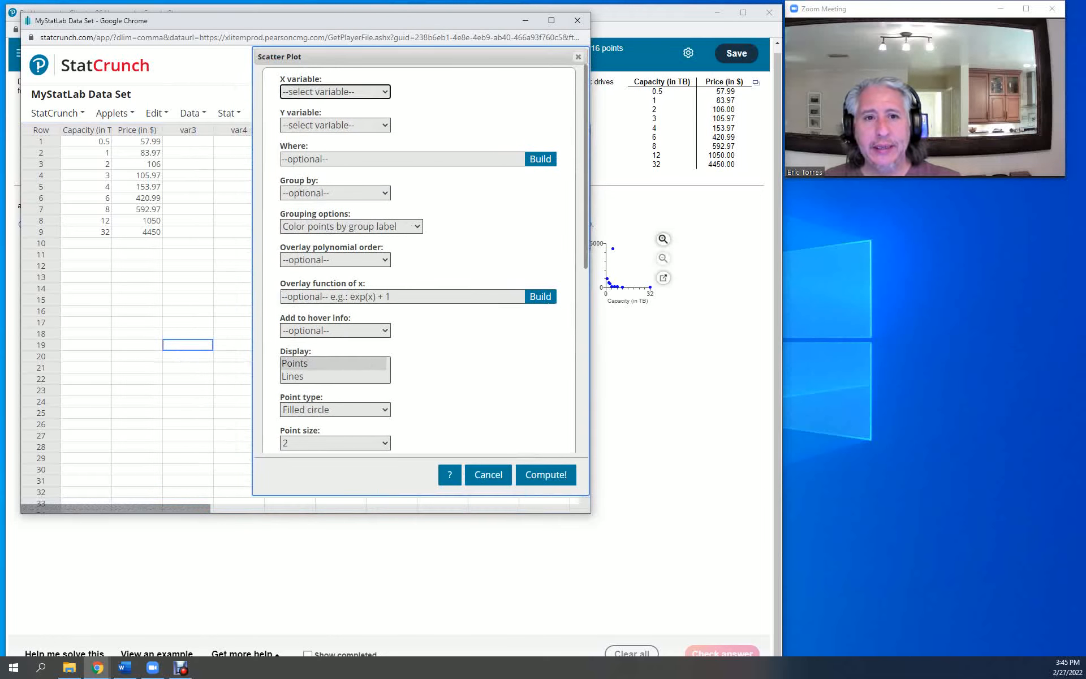
left_click(154, 112)
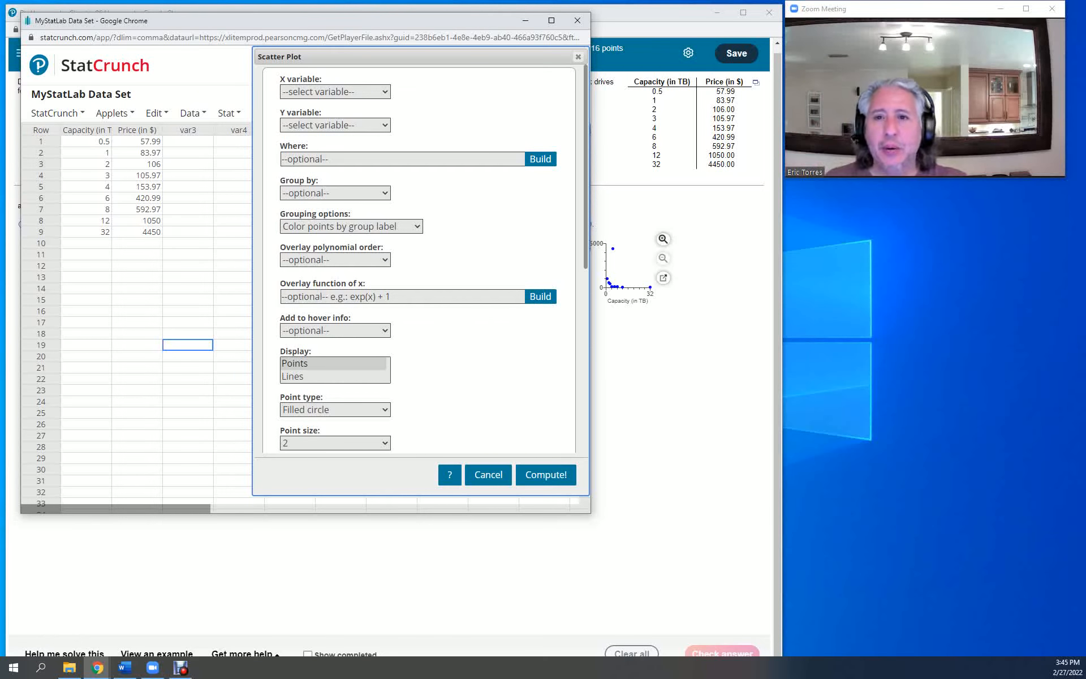
left_click(334, 91)
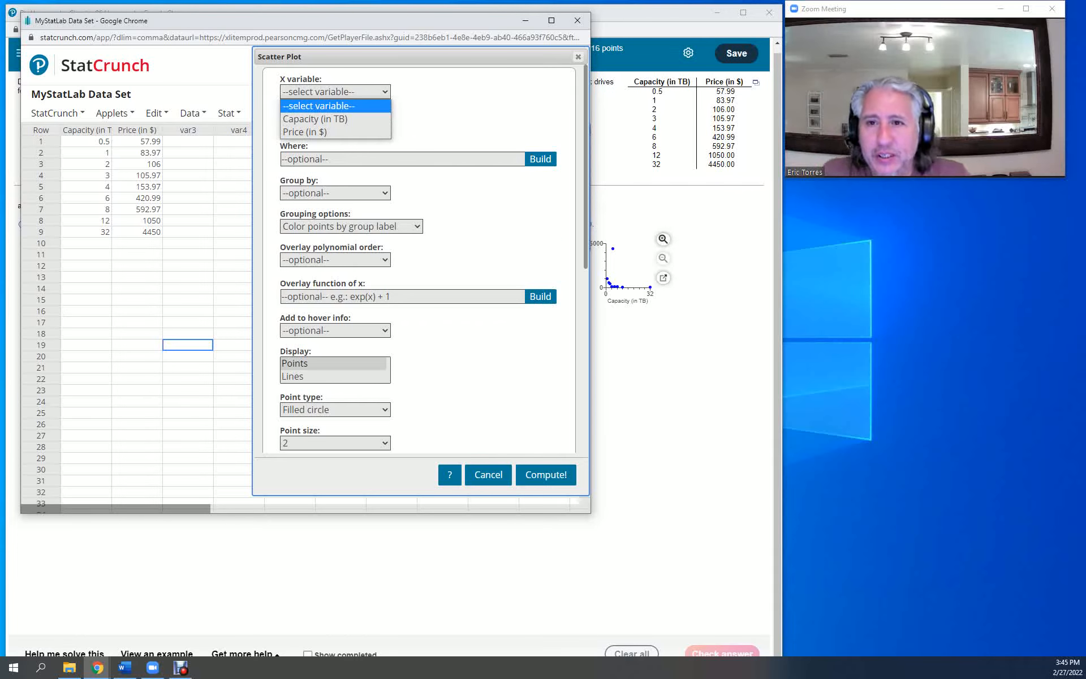
mouse_move(305, 131)
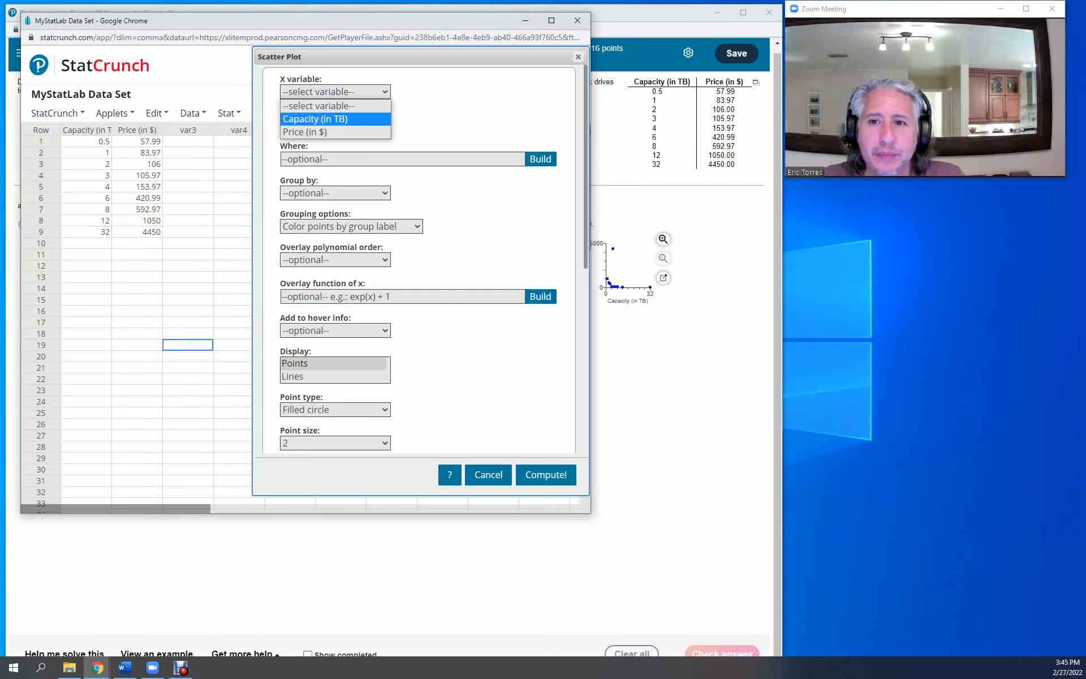
left_click(315, 119)
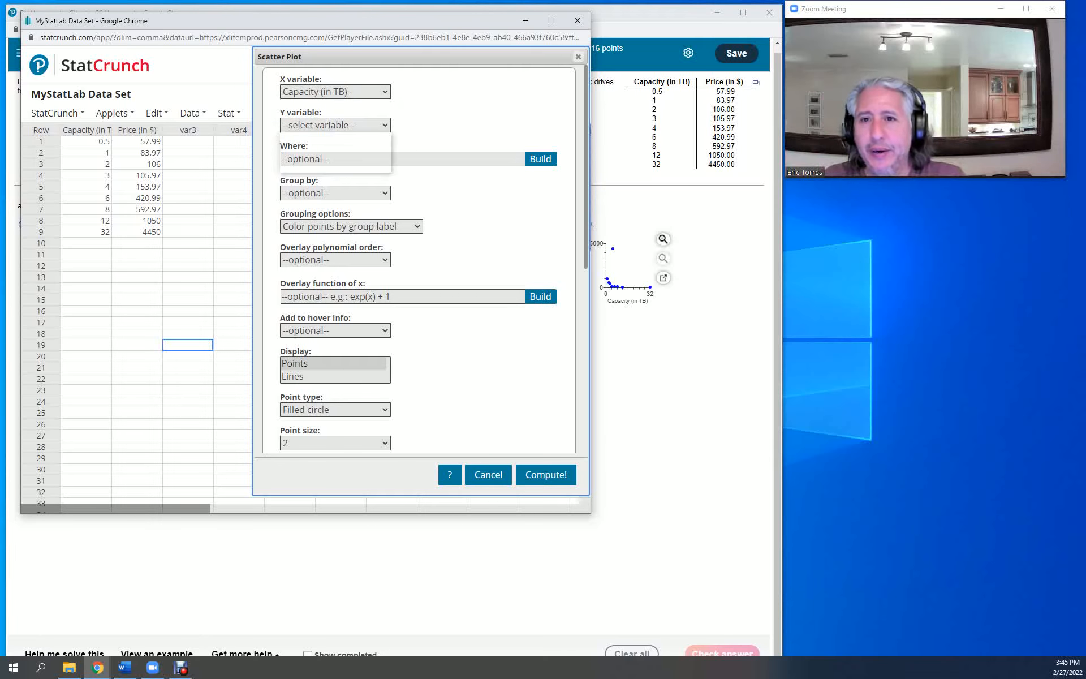
left_click(334, 124)
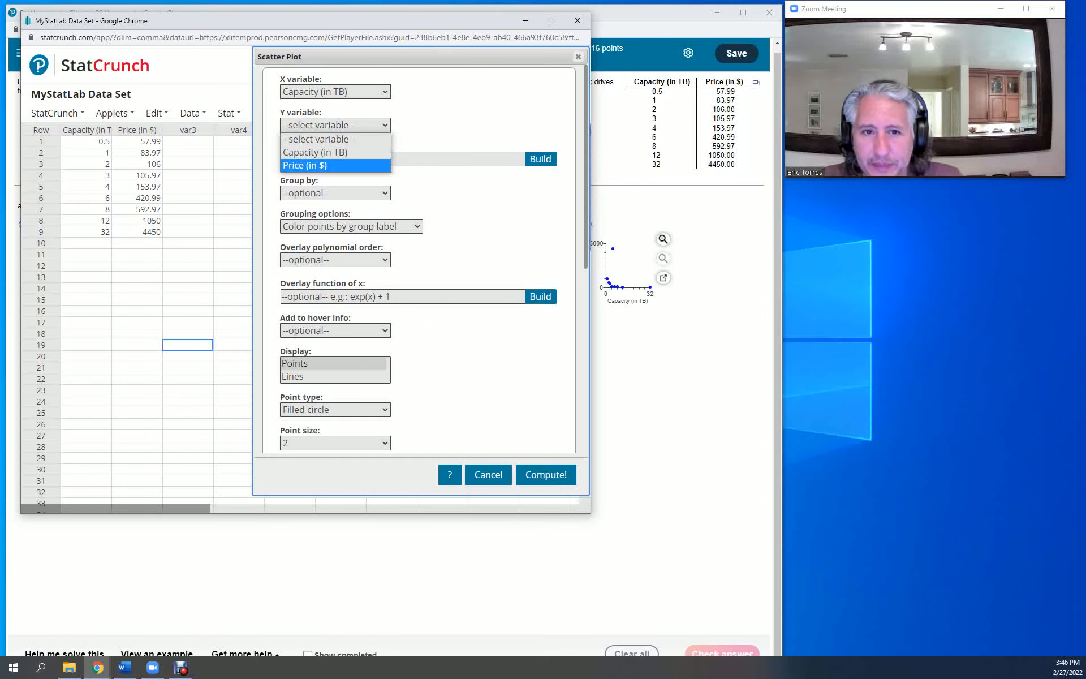
left_click(305, 164)
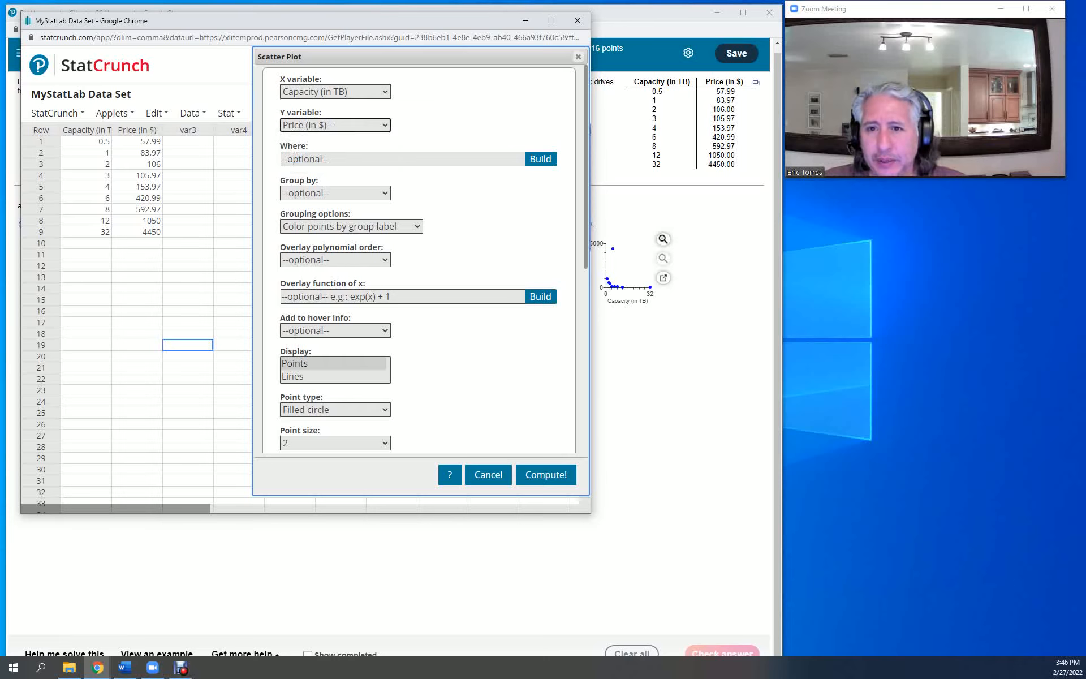
Review the remaining scatter plot options and compute the plot
scroll("down", 3)
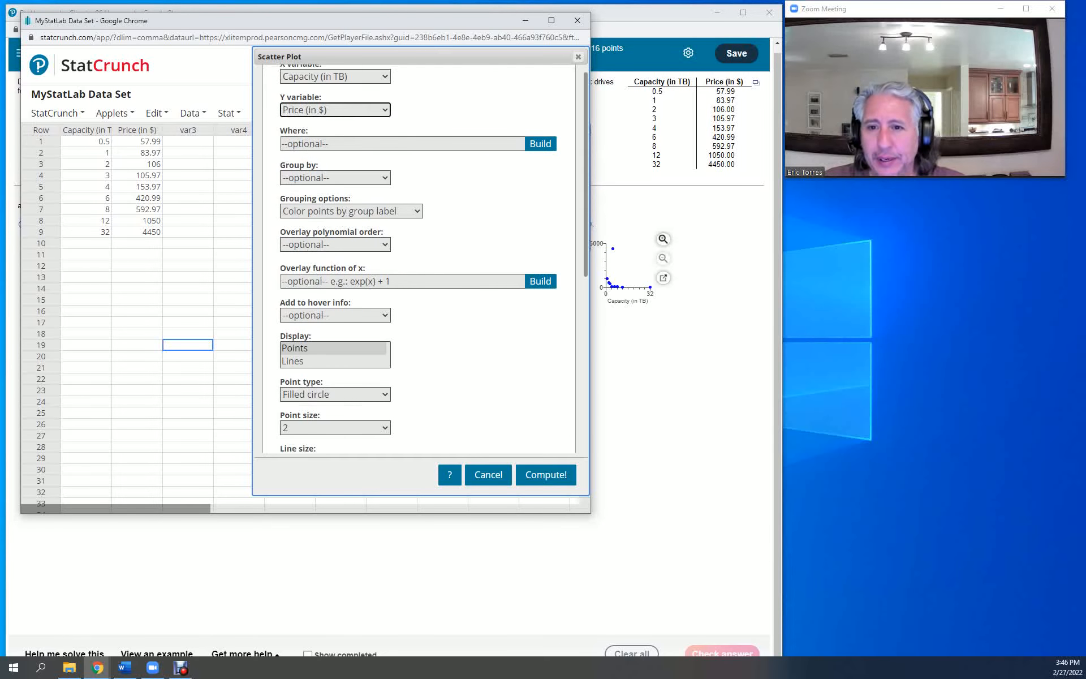
scroll("down", 3)
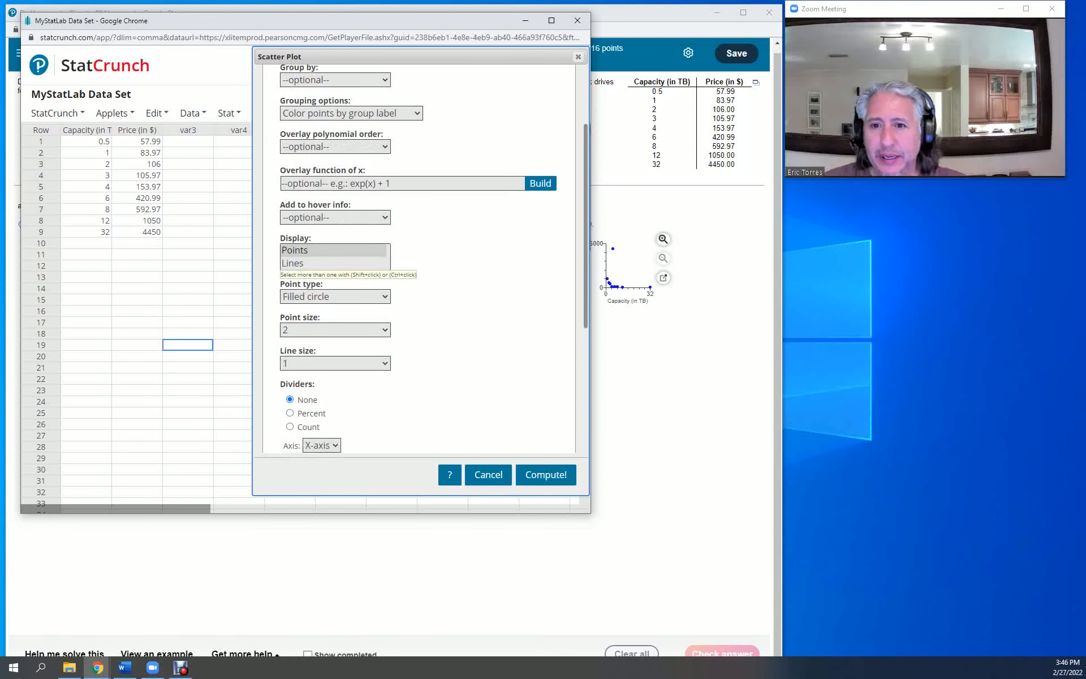
scroll("up", 3)
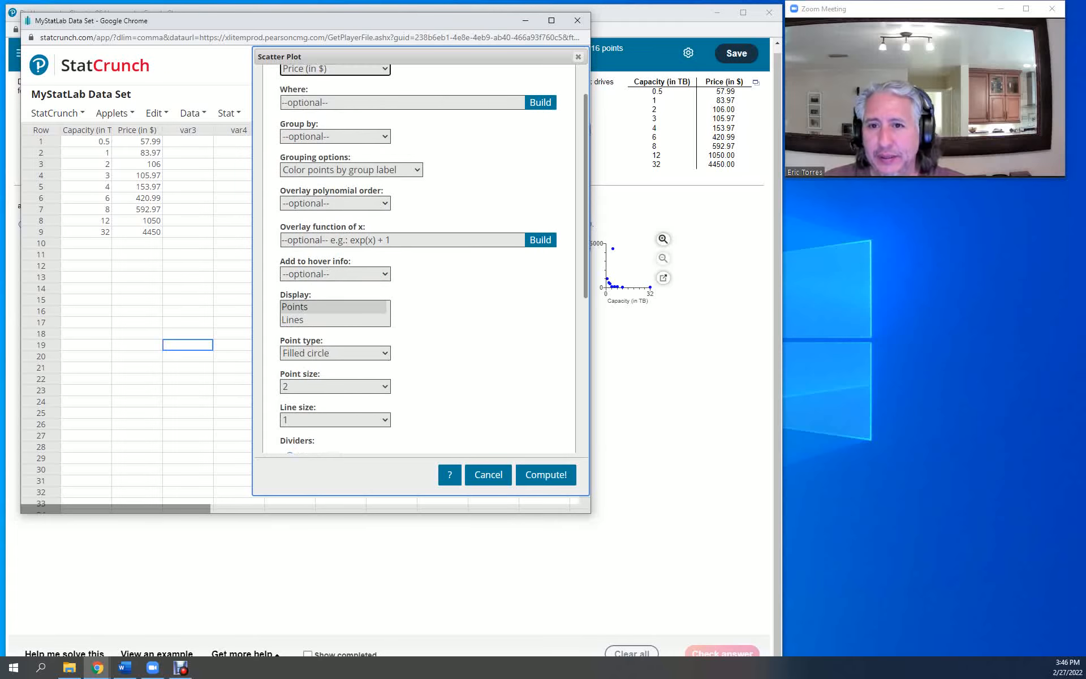
scroll("up", 3)
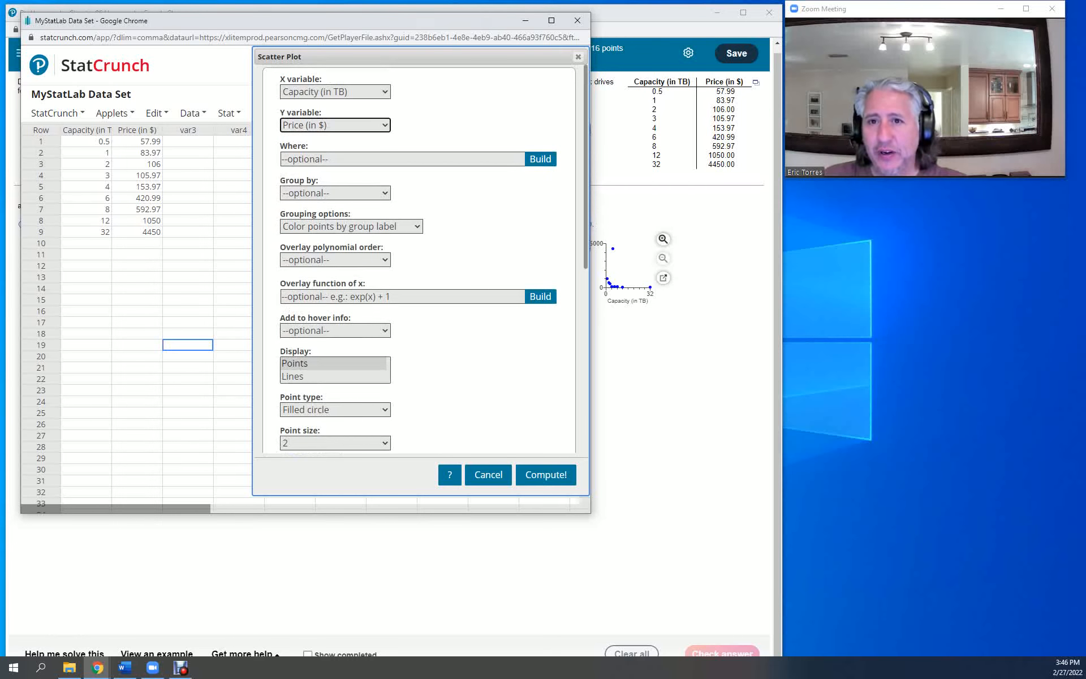
scroll("down", 3)
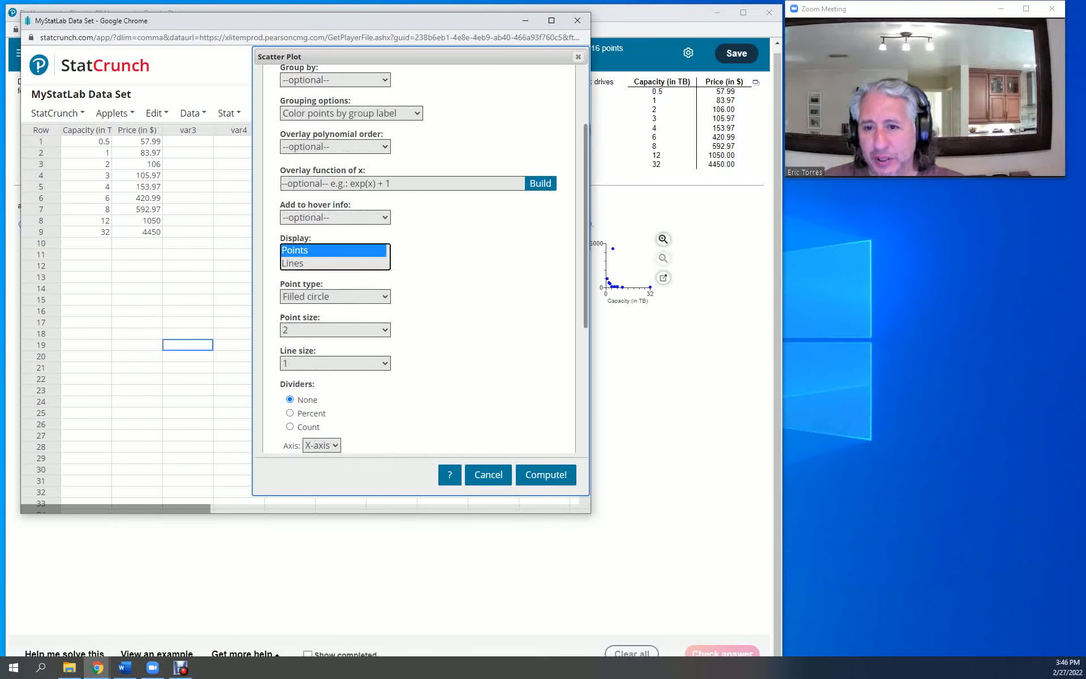
scroll("down", 3)
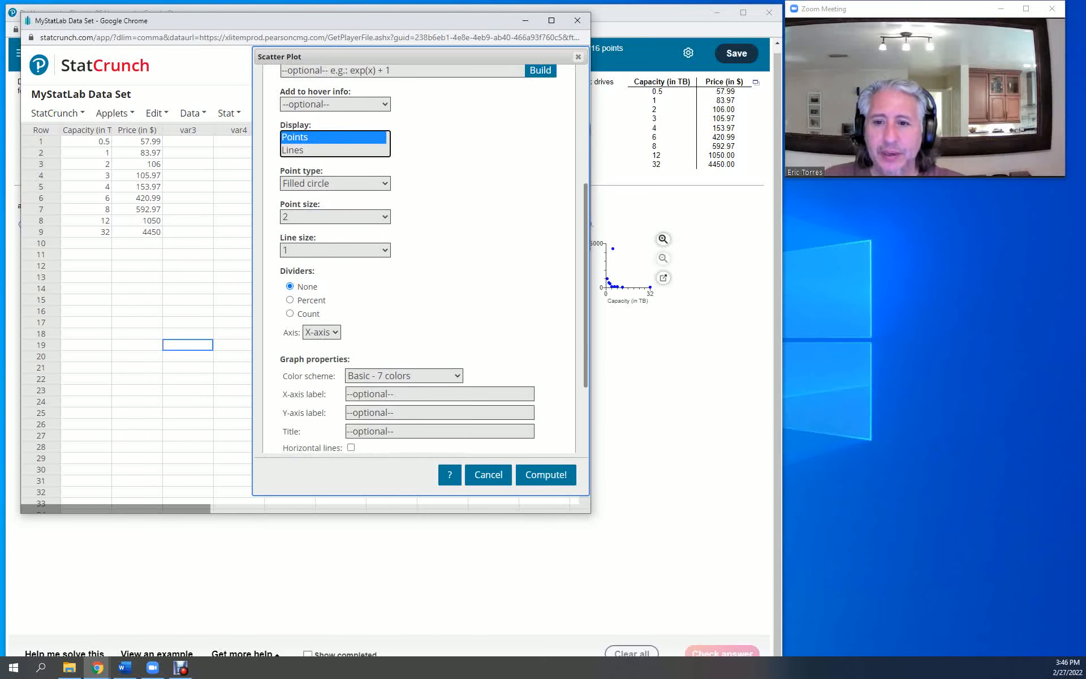
scroll("up", 3)
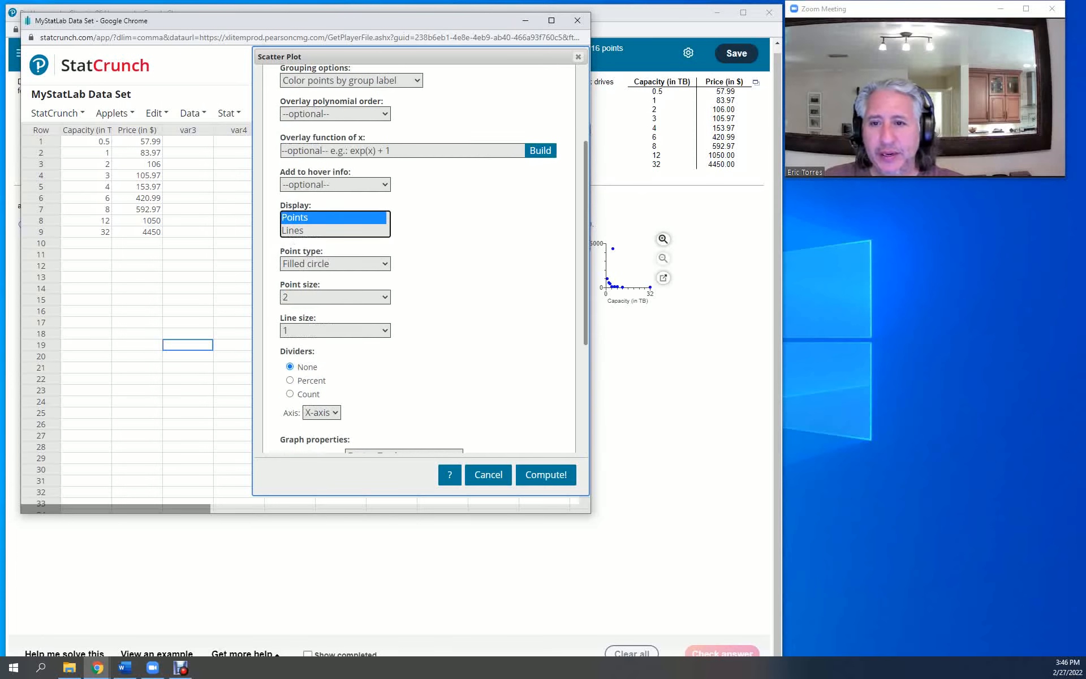
scroll("up", 3)
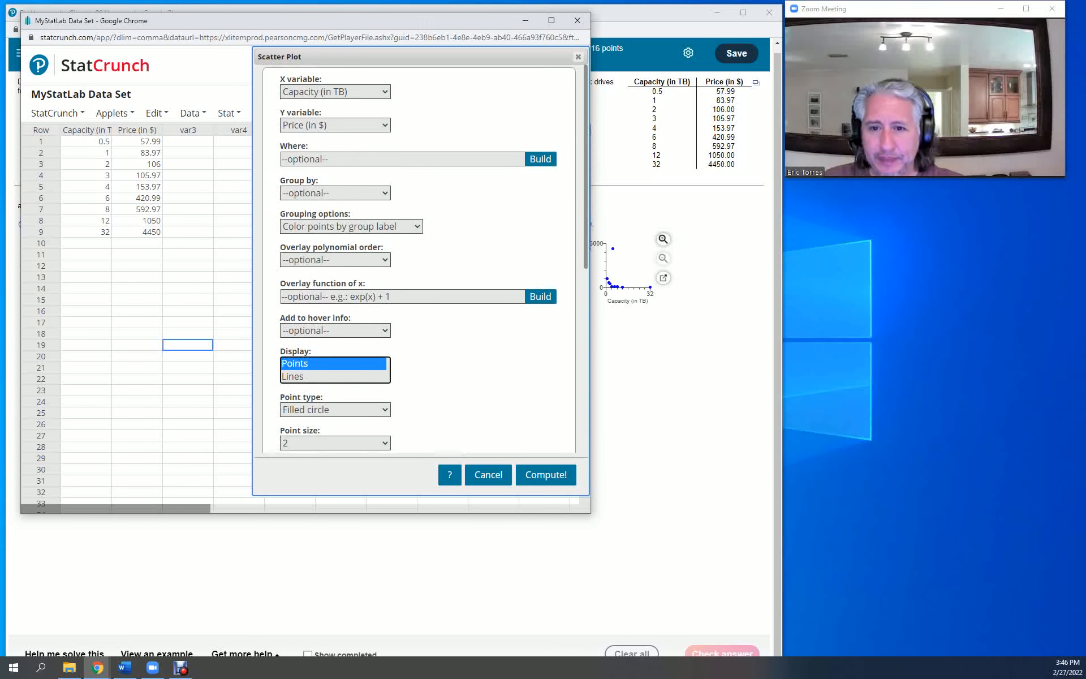
left_click(545, 475)
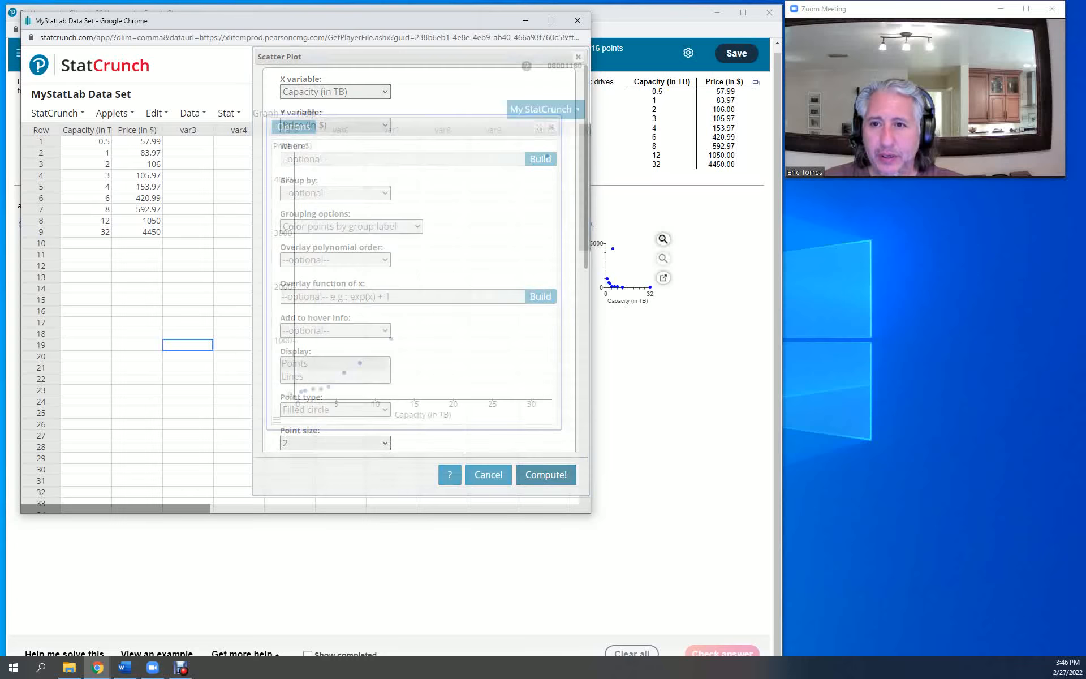
Display the finished Price versus Capacity scatter plot
left_click(546, 475)
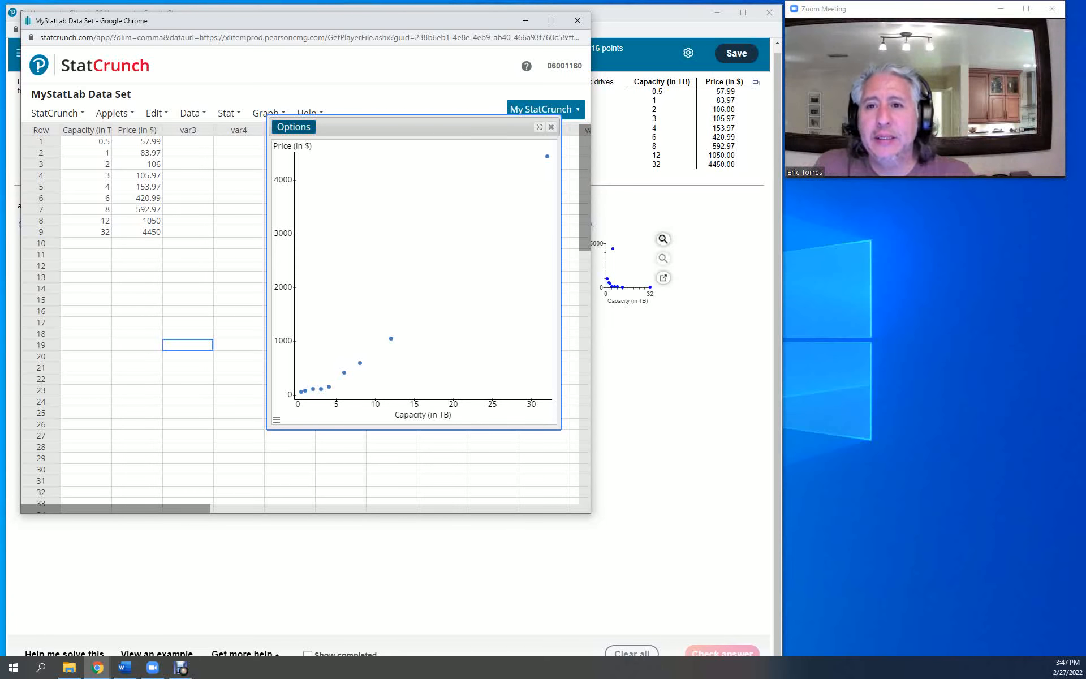
Edit the scatter plot settings to add a best-fit polynomial overlay of order 1
left_click(293, 126)
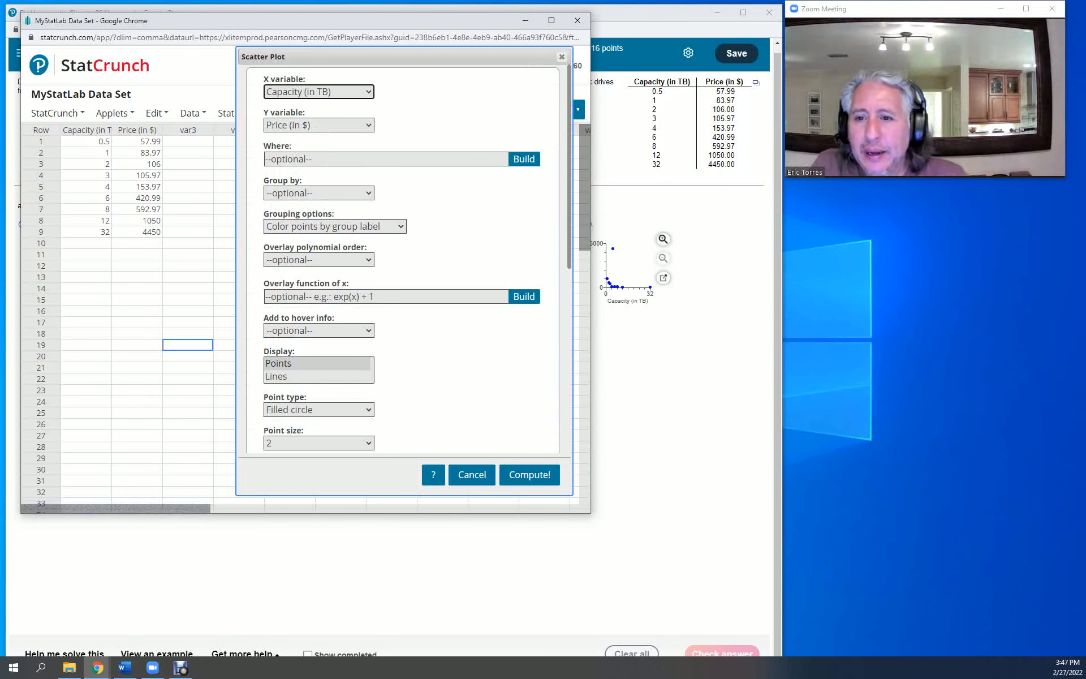
scroll("down", 3)
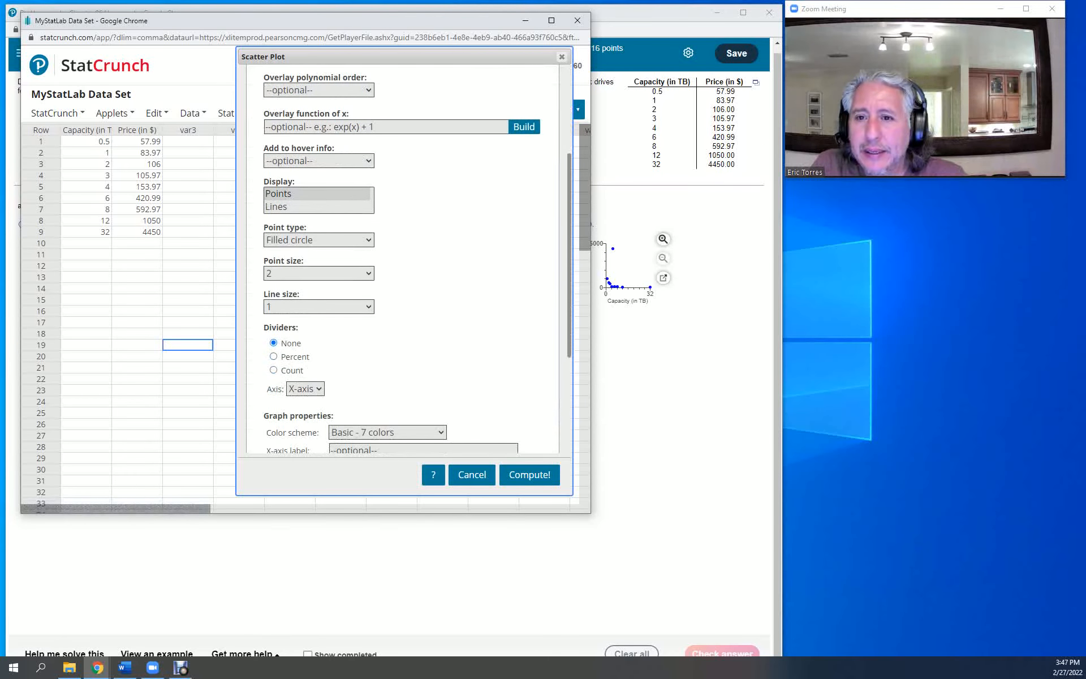
scroll("down", 3)
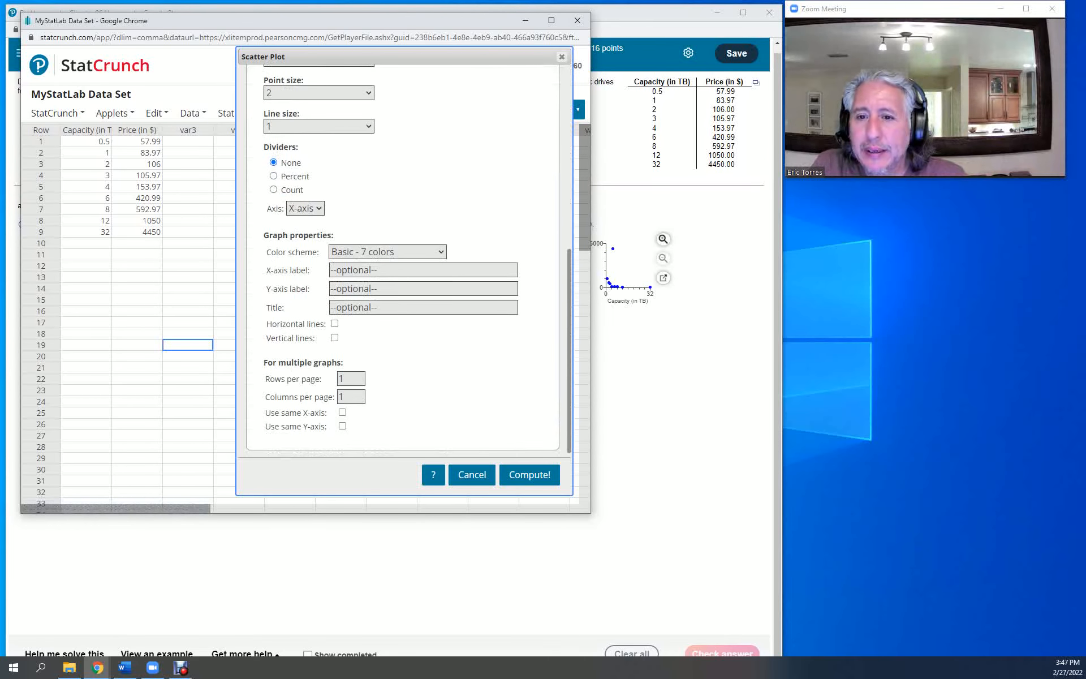
scroll("up", 3)
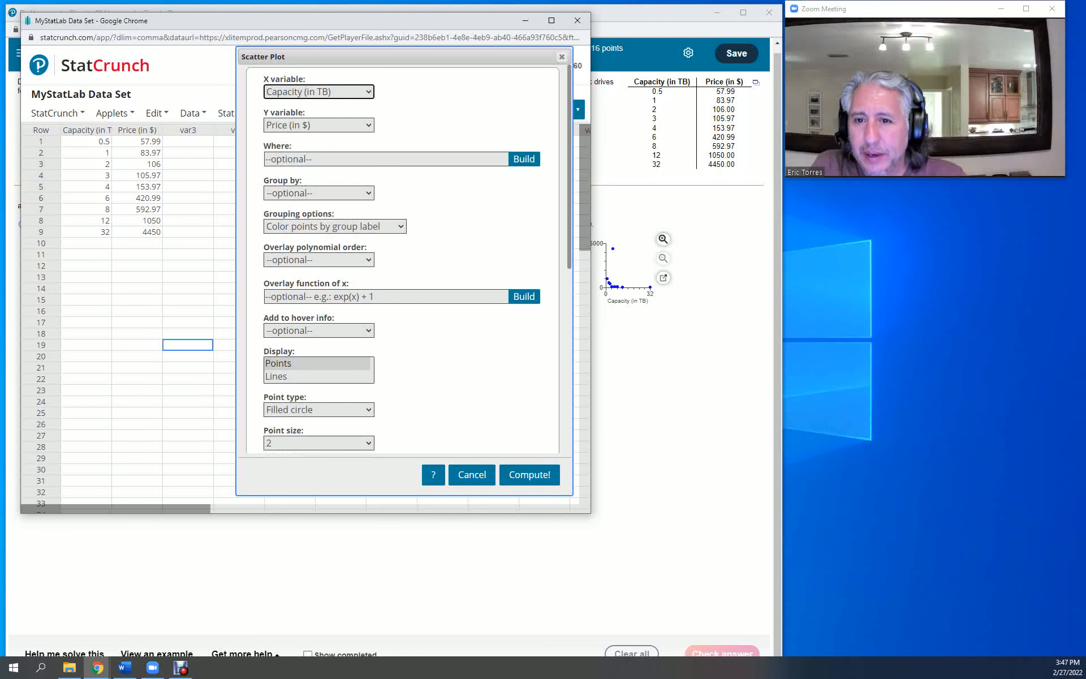
left_click(318, 260)
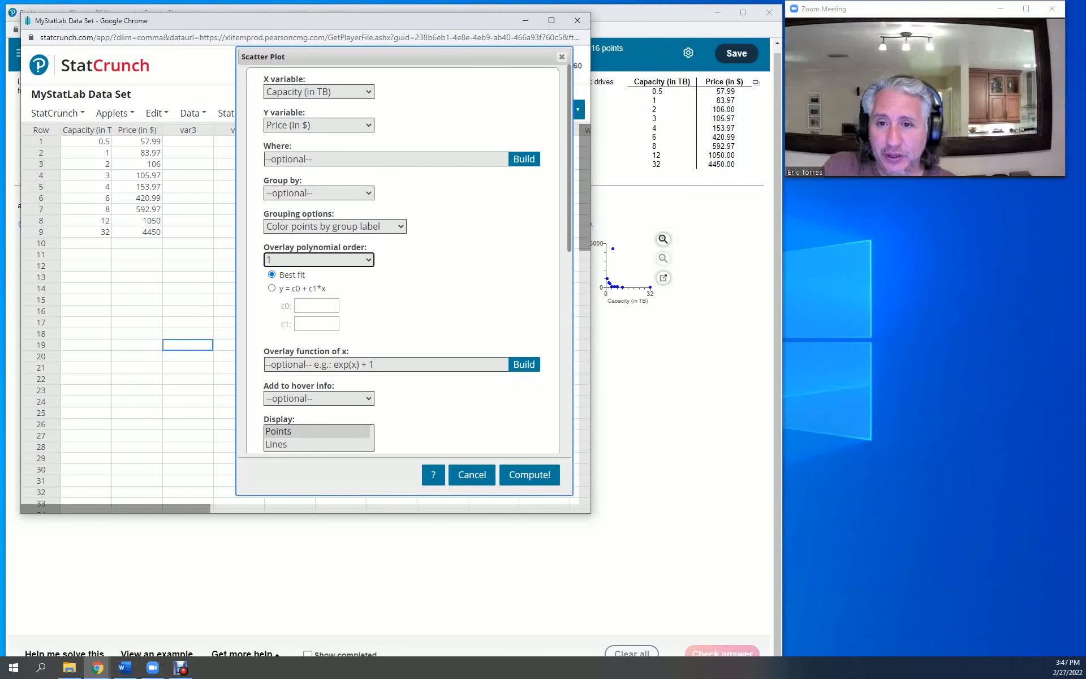
Redraw the scatter plot with the red straight best-fit line overlaid
left_click(529, 475)
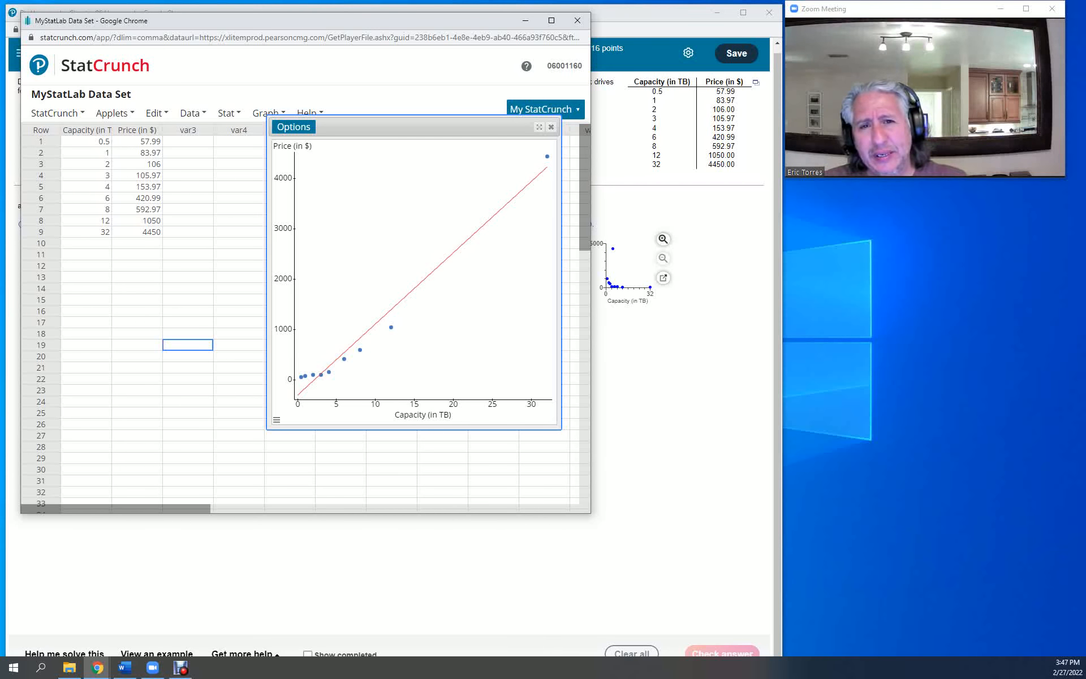
mouse_move(547, 154)
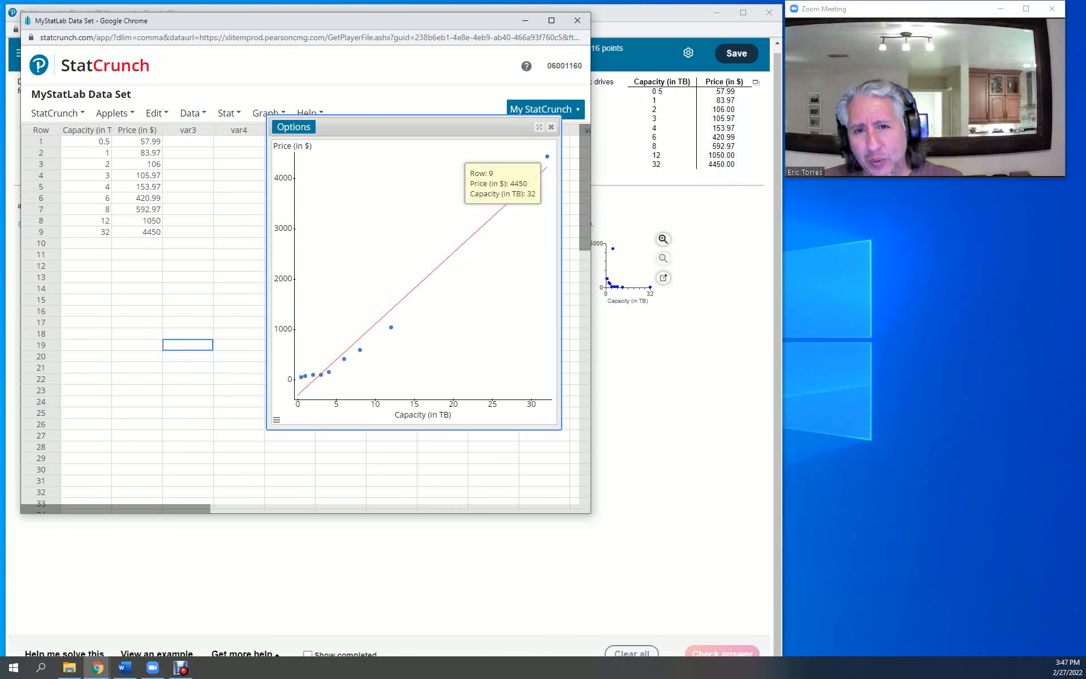